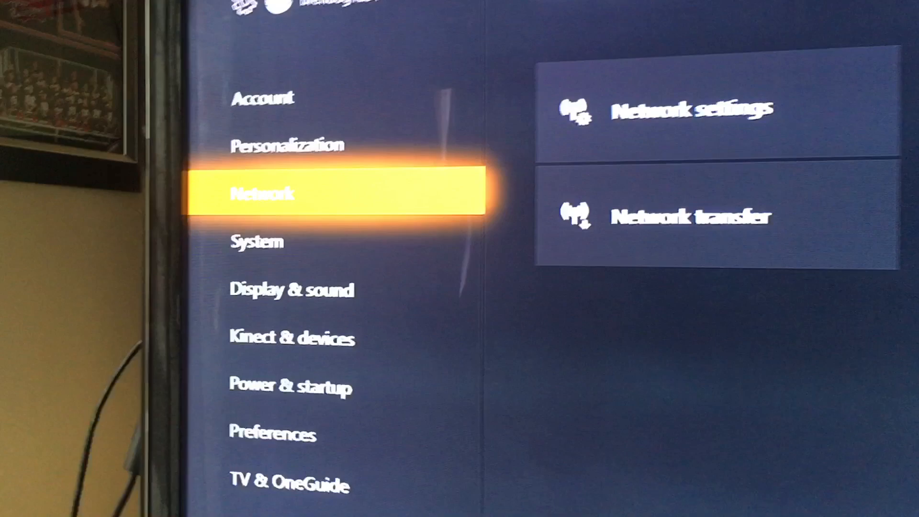
# Show the Network settings page listing wireless setup, advanced settings and offline options.
pyautogui.click(692, 108)
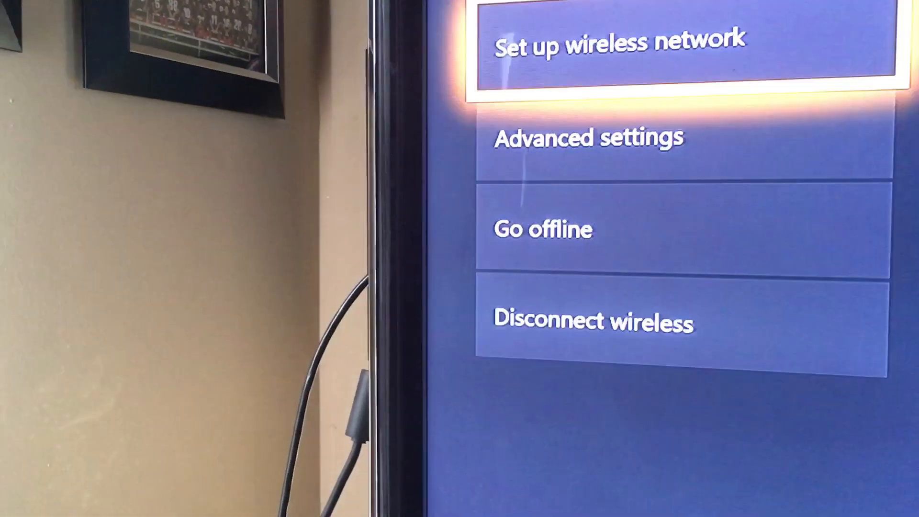
pyautogui.press('Down')
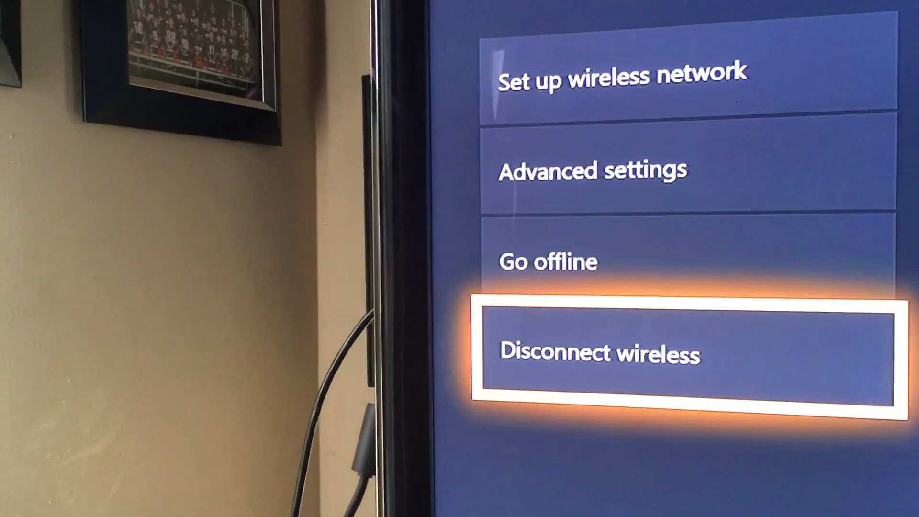
pyautogui.press('Up')
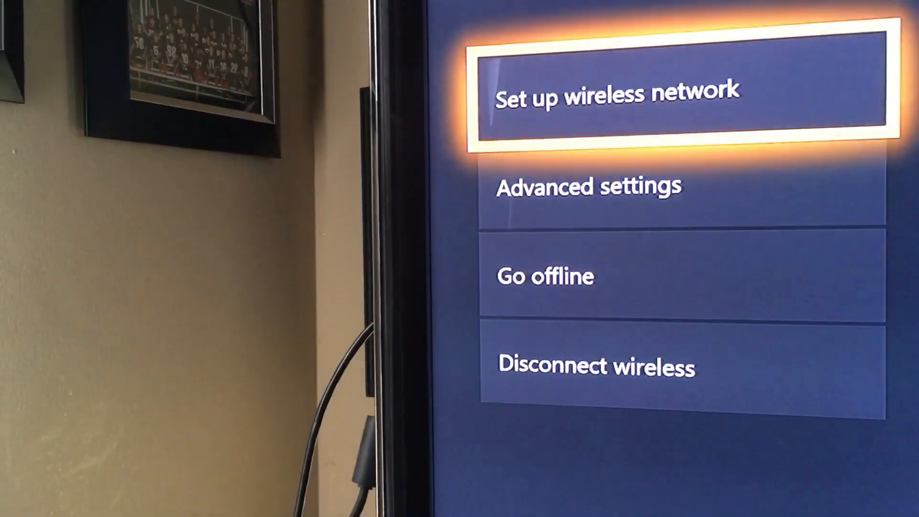